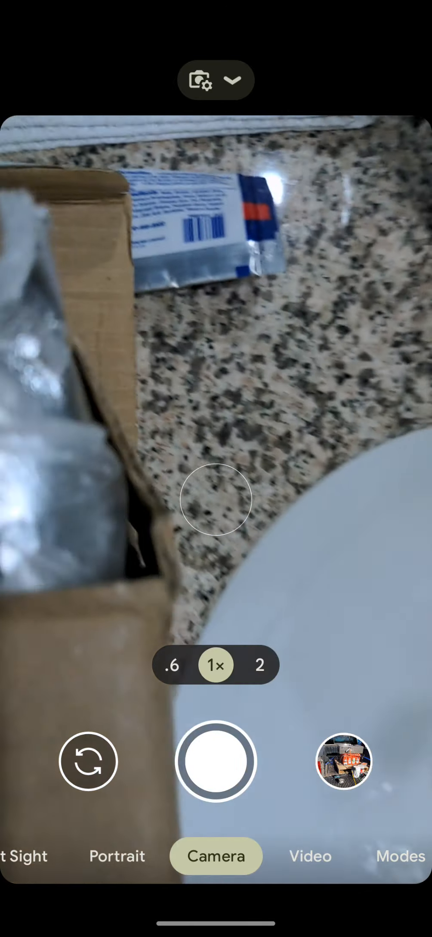
Step: Open Switch 1's Sonoff detail page showing 0 W, 0 A and 118.89 V
click(215, 498)
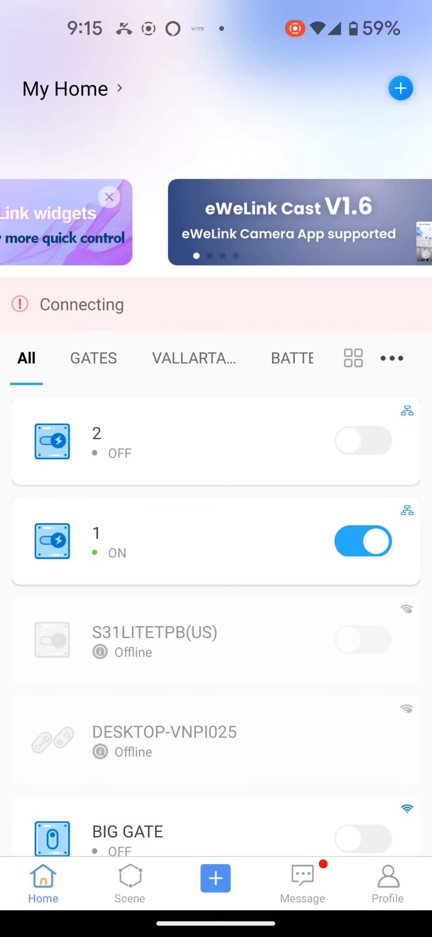
click(109, 197)
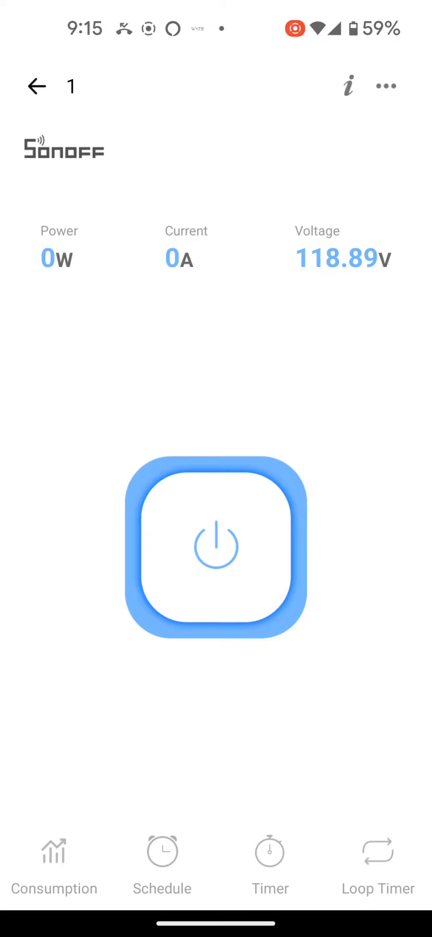
click(37, 85)
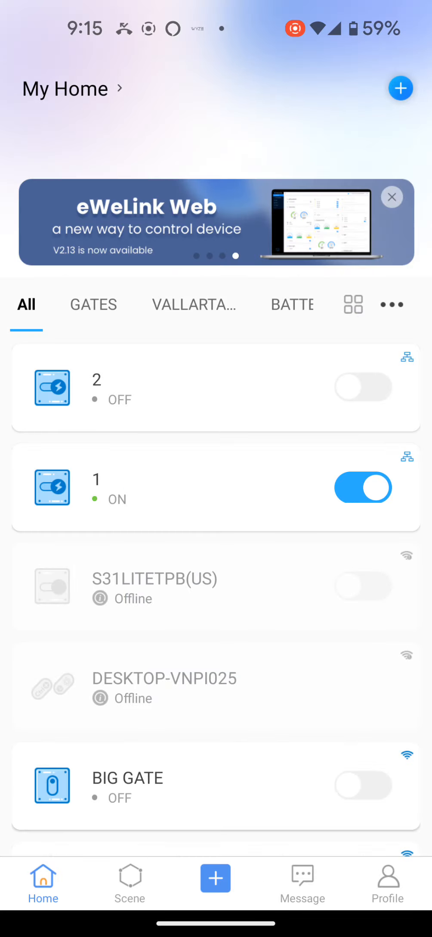
Step: Relaunch eWeLink from the home screen and open device 1's readings
click(120, 498)
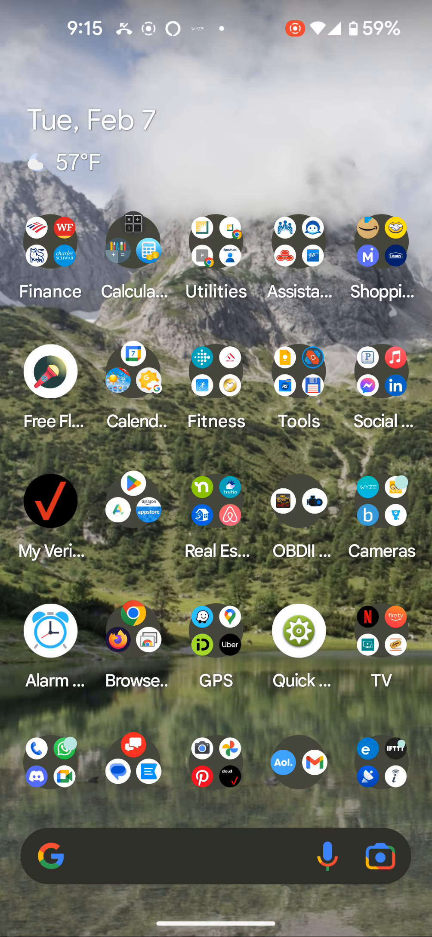
click(367, 750)
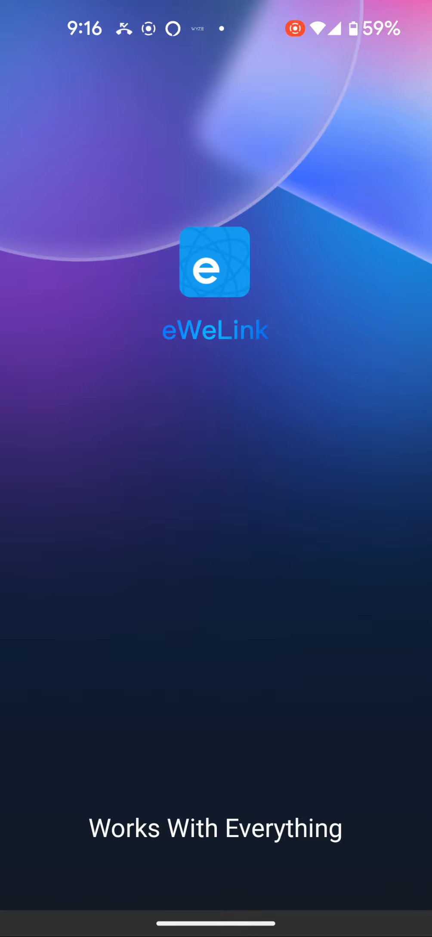
click(214, 262)
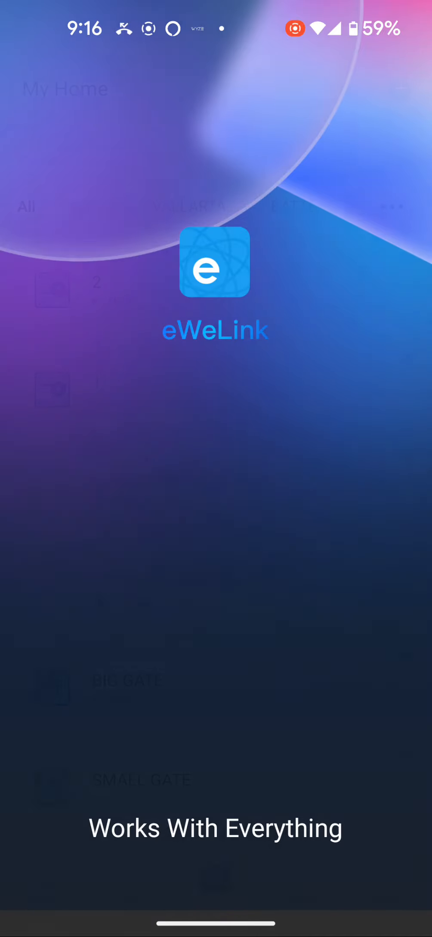
click(214, 262)
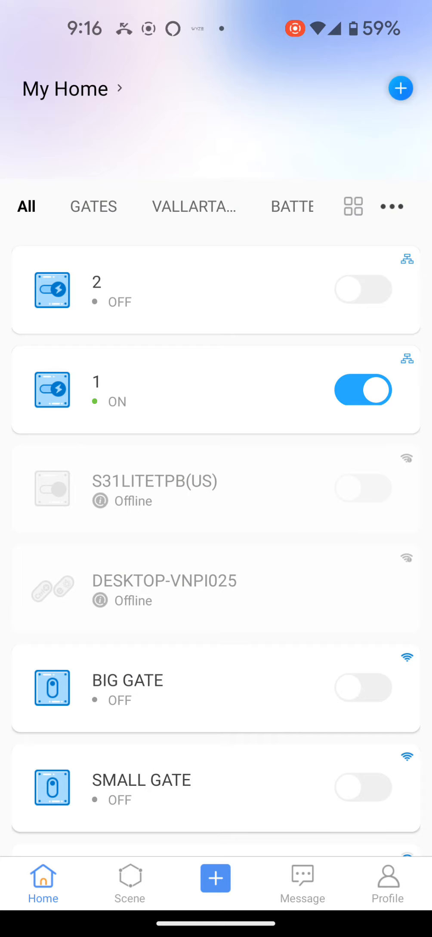
click(120, 401)
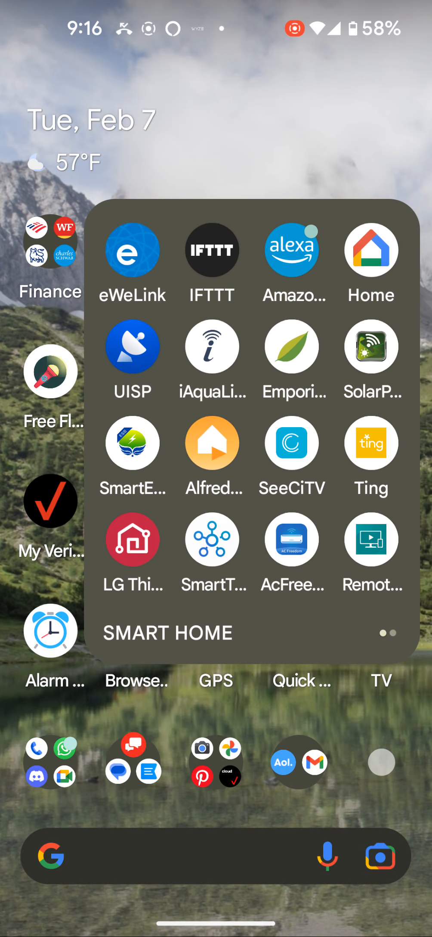
Step: Reopen eWeLink from the Smart Home folder on the home screen
click(132, 250)
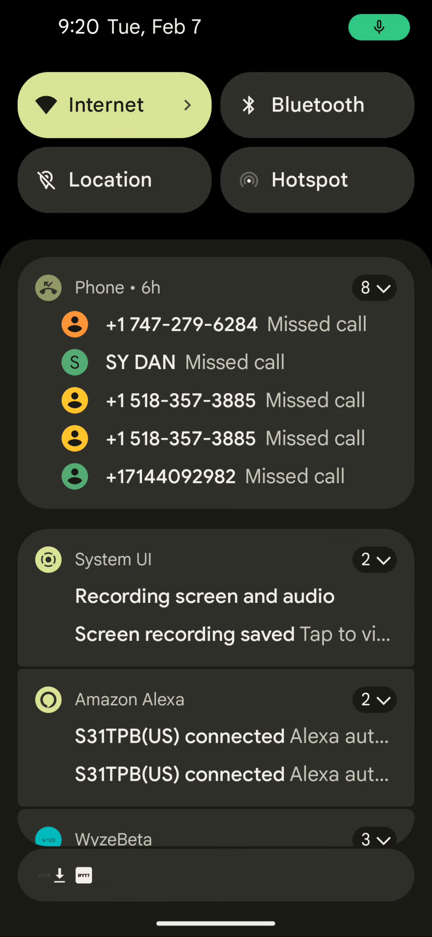
Step: Expand Quick Settings to reveal the active screen recording's Stop tile
scroll(down, 3)
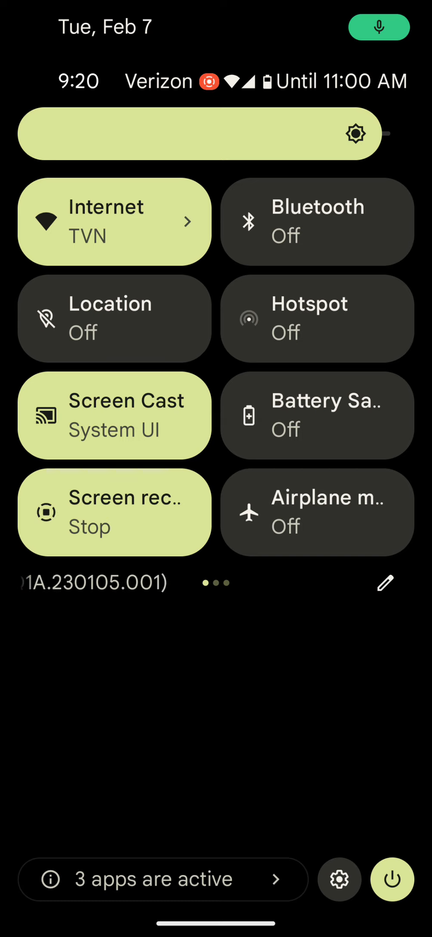